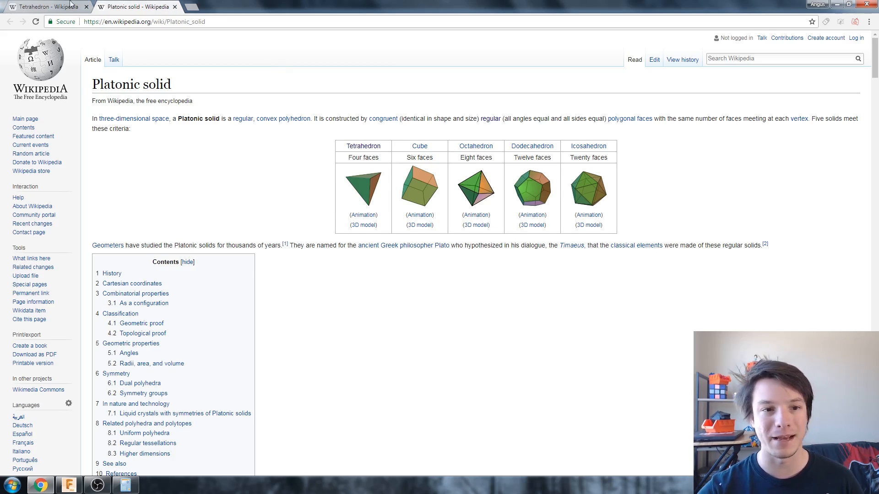
- Switch from the Platonic solid article back to the empty Fusion 360 sketch
left_click(44, 6)
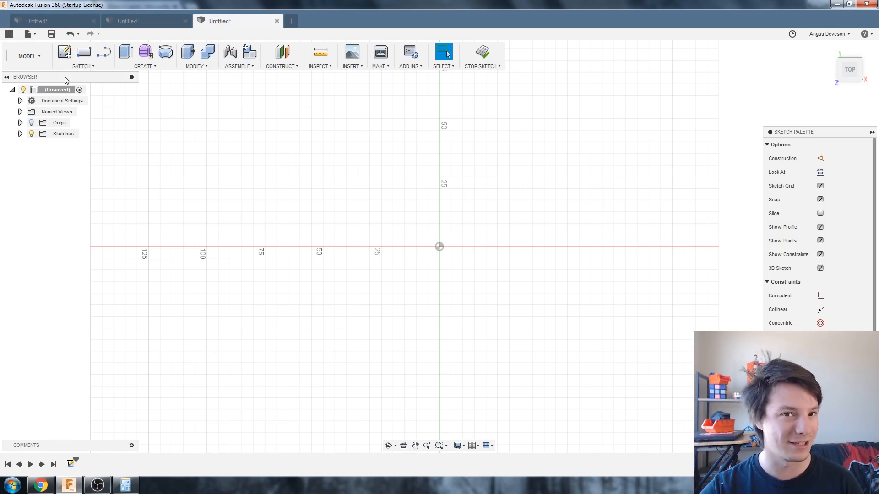
- Draw a 3-sided inscribed polygon from the origin and finish the sketch
left_click(84, 55)
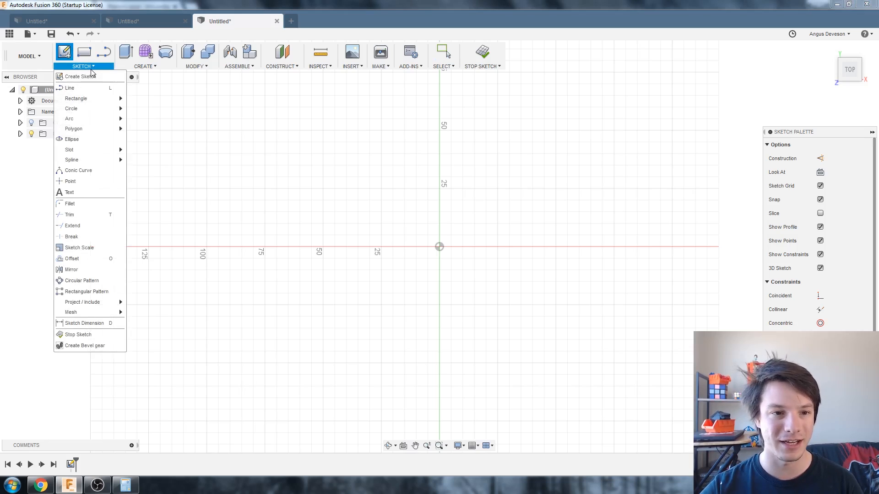
mouse_move(94, 108)
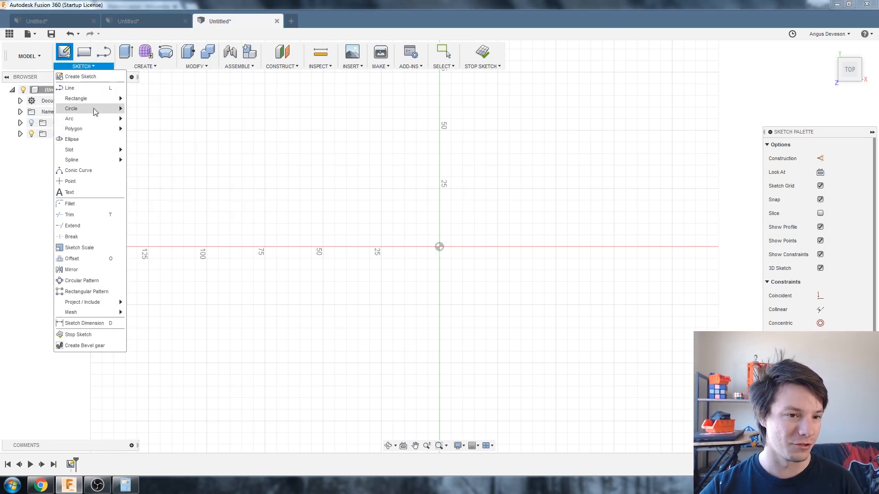
mouse_move(73, 128)
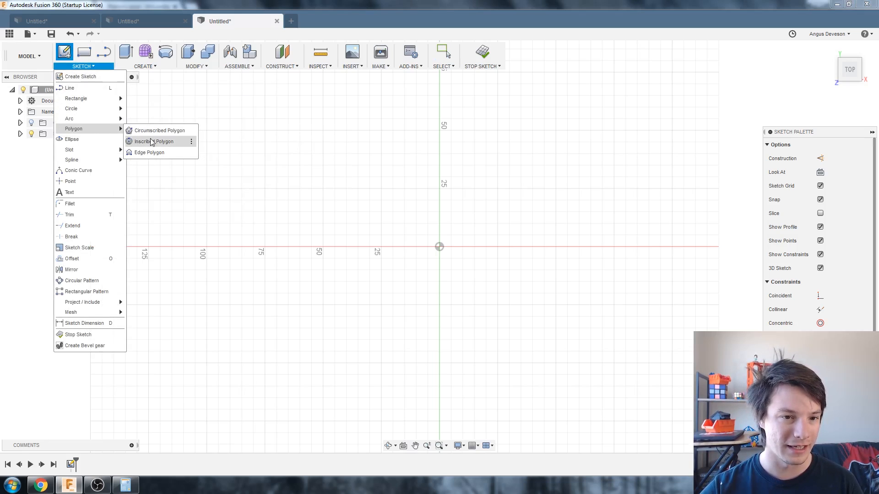
left_click(158, 141)
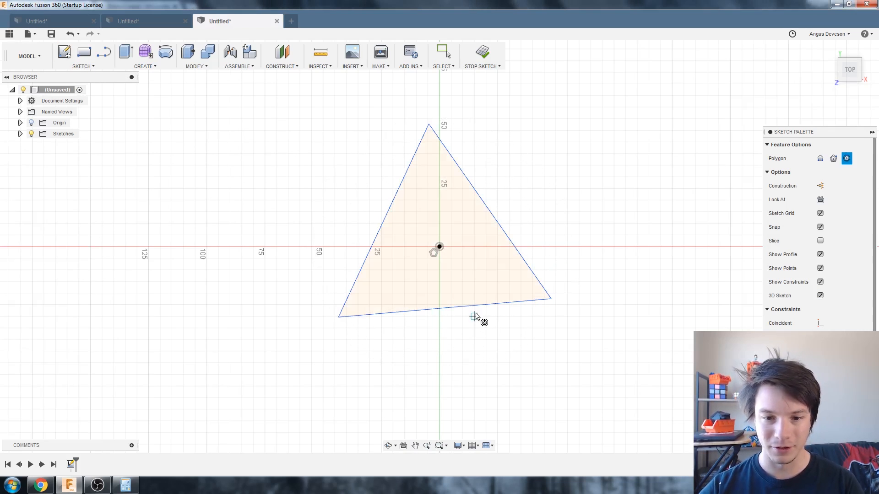
right_click(475, 316)
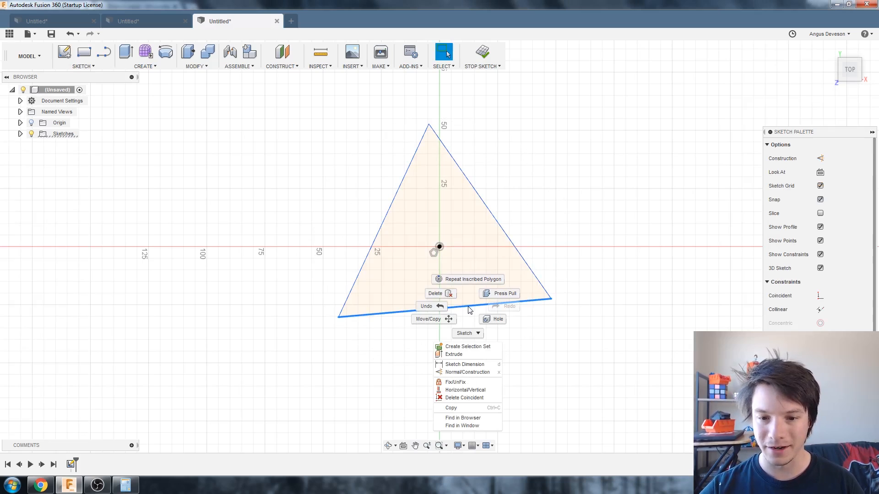
mouse_move(464, 398)
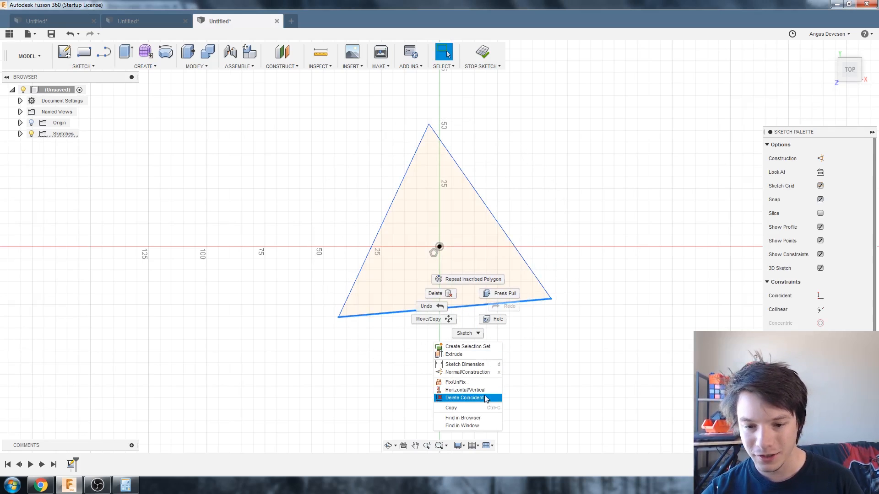
left_click(463, 397)
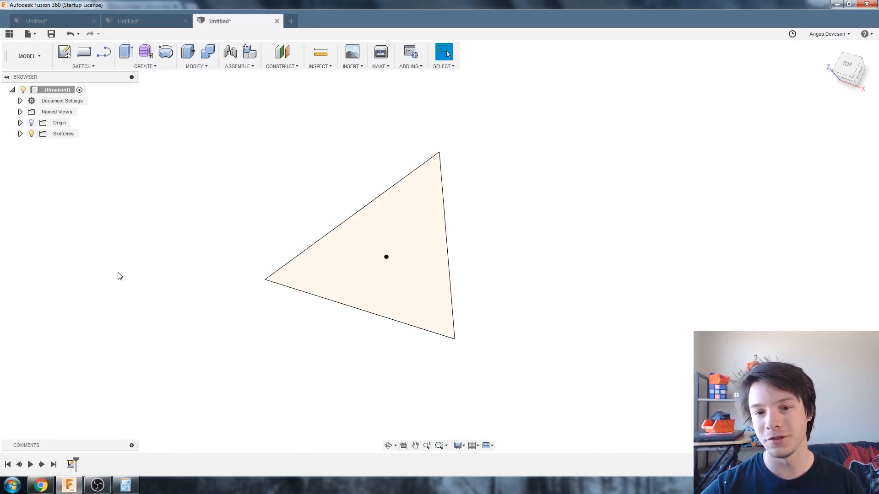
- Extrude the triangle profile upward about 25 mm into a prism preview
left_click(125, 51)
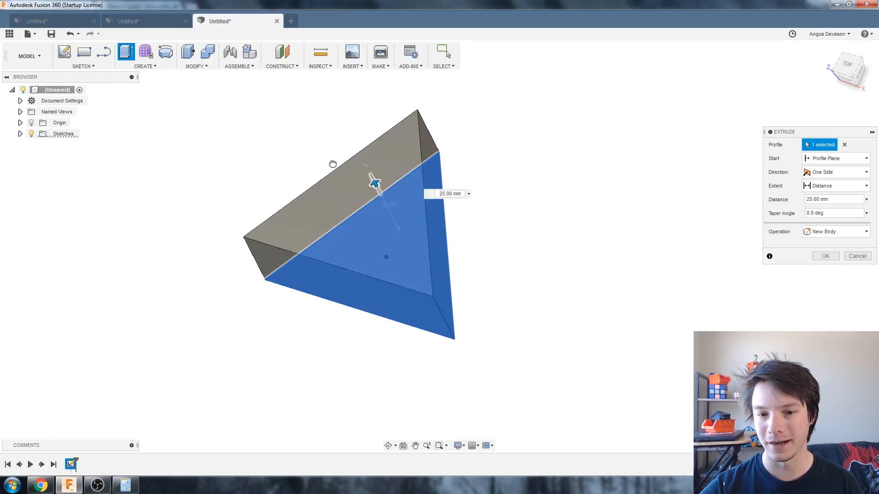
left_click_drag(376, 182, 278, 159)
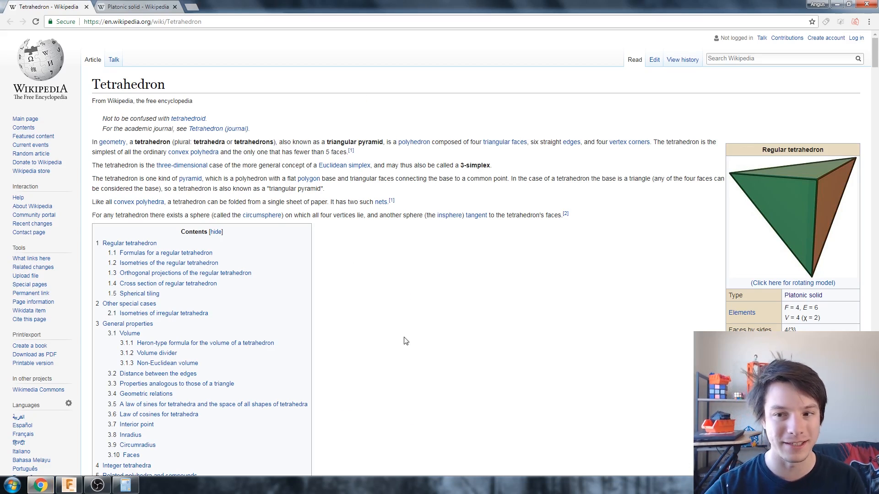
mouse_move(594, 229)
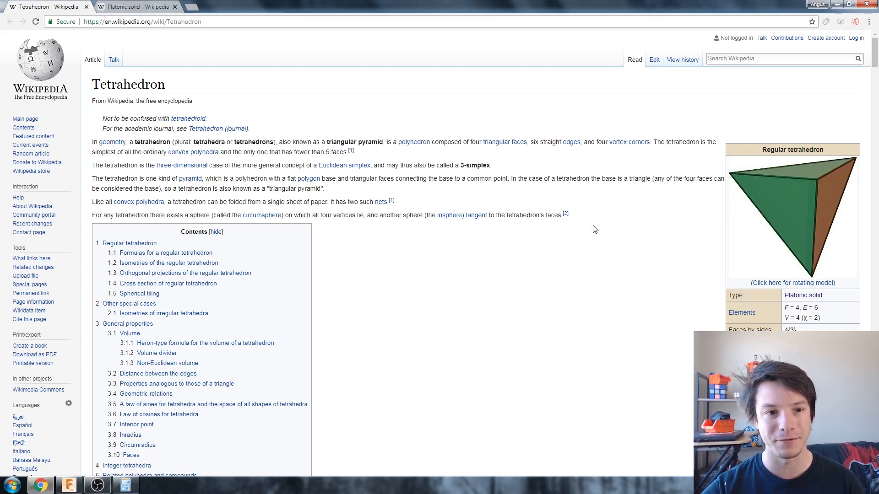
- Select the 70.528779° dihedral angle in the Tetrahedron infobox and bring it to Calculator
scroll("down", 3)
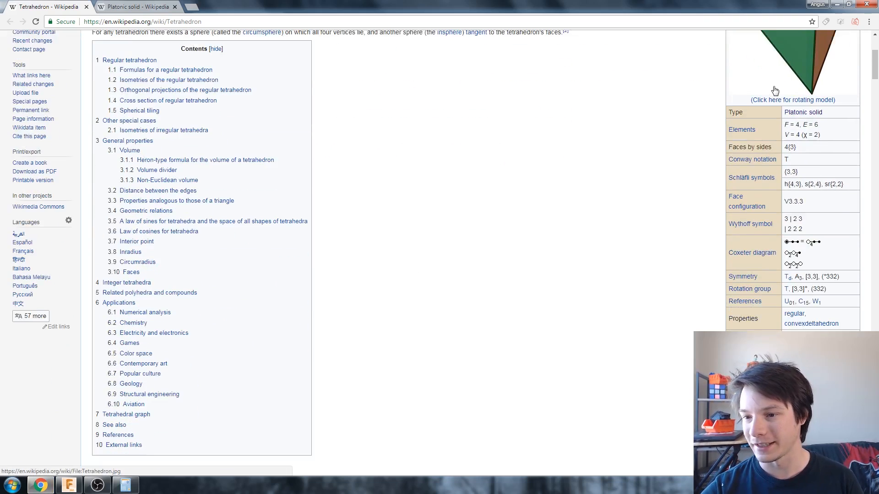
scroll("down", 3)
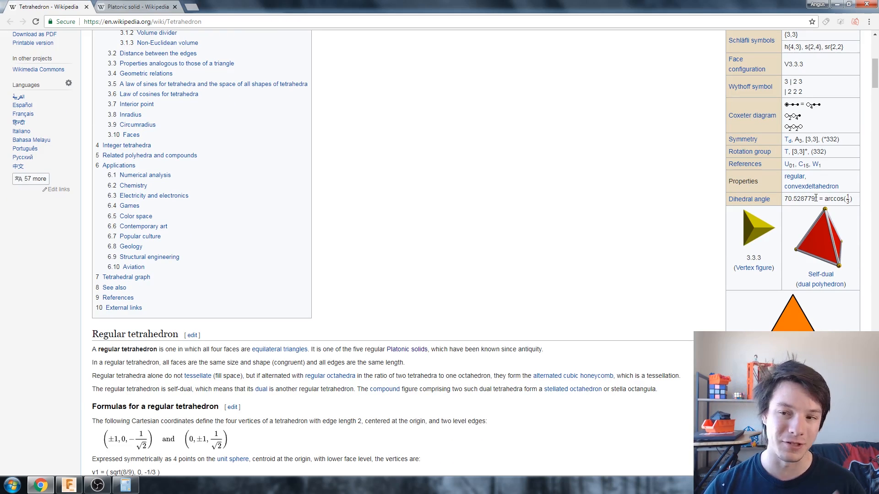
double_click(800, 199)
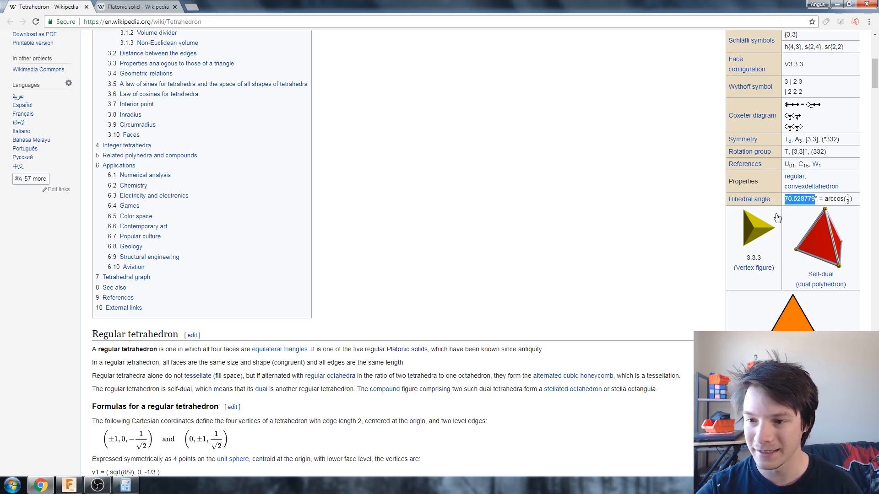
left_click(126, 484)
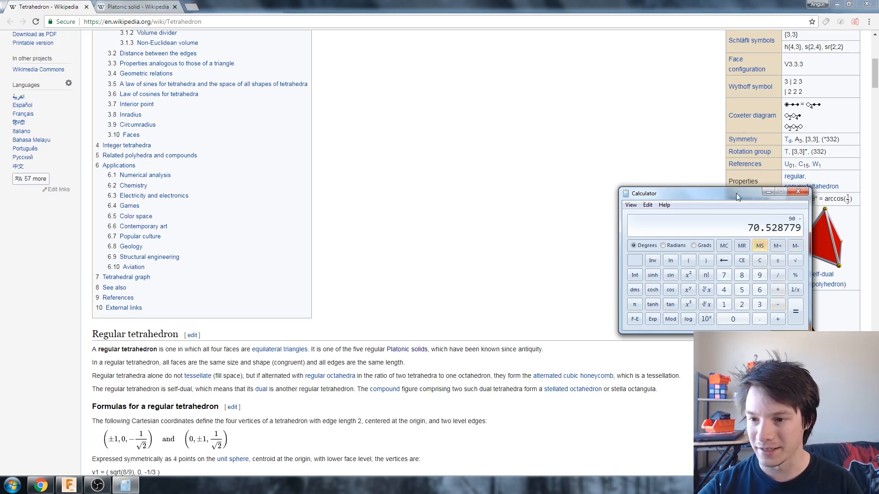
- Move the Calculator window aside, showing 90 − 70.528779 = 19.471221
left_click_drag(713, 194, 354, 92)
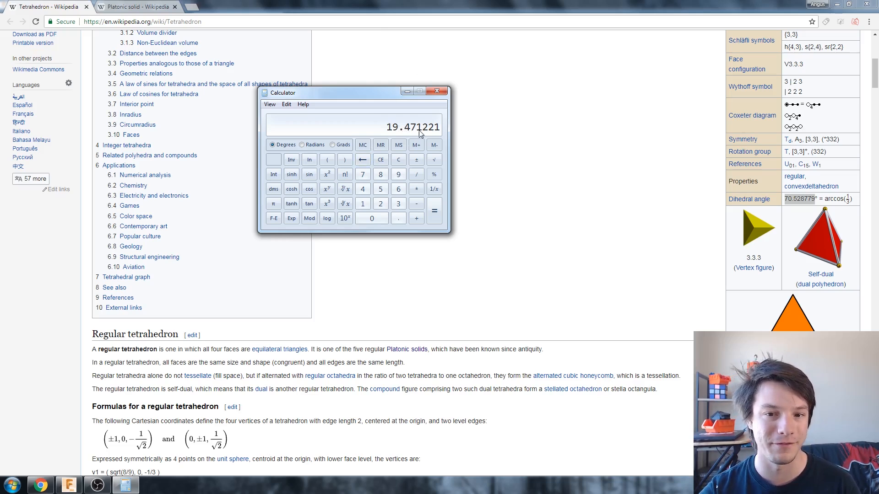
- Set the extrude taper angle to −19.47° and confirm, closing the prism into a tetrahedron
left_click(69, 486)
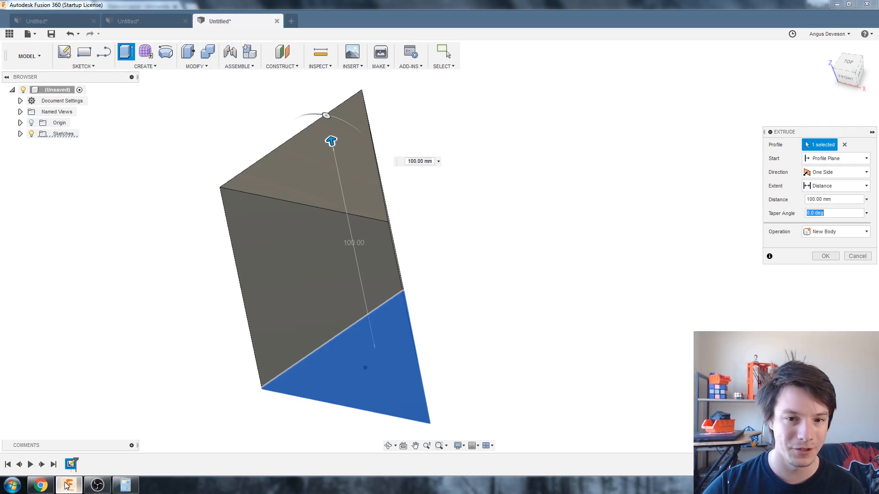
type("1")
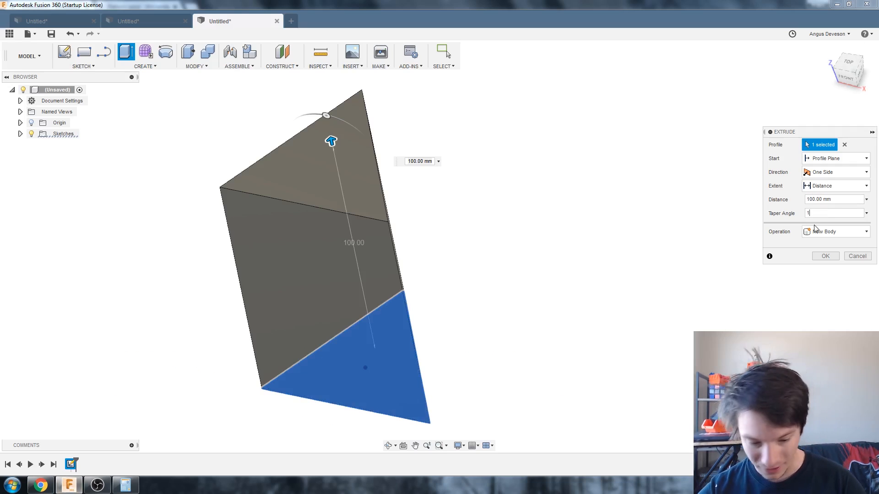
type("19.471 deg")
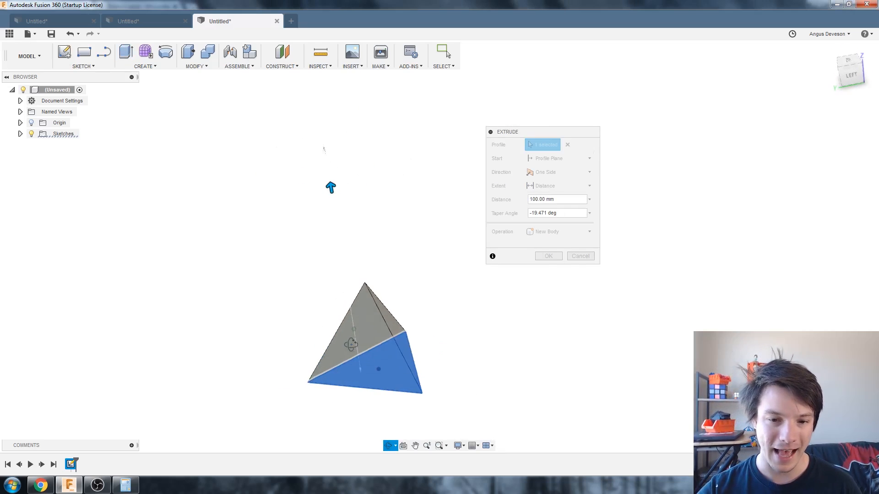
left_click(548, 255)
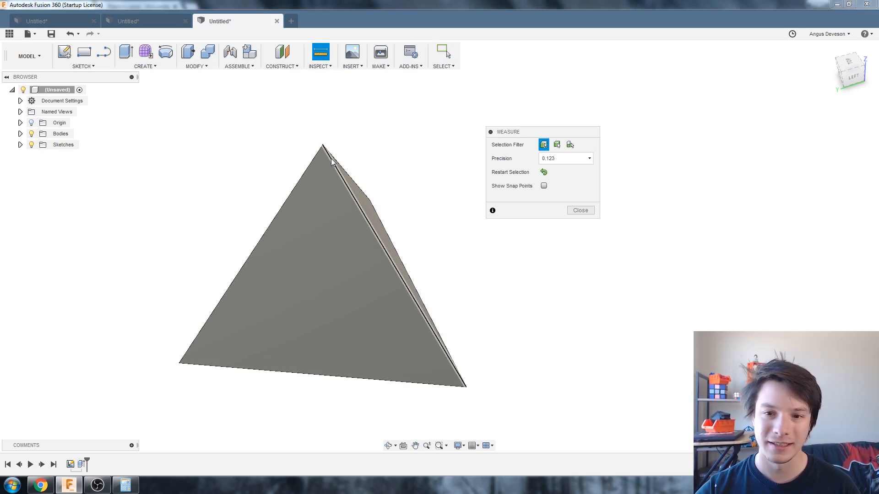
left_click(359, 224)
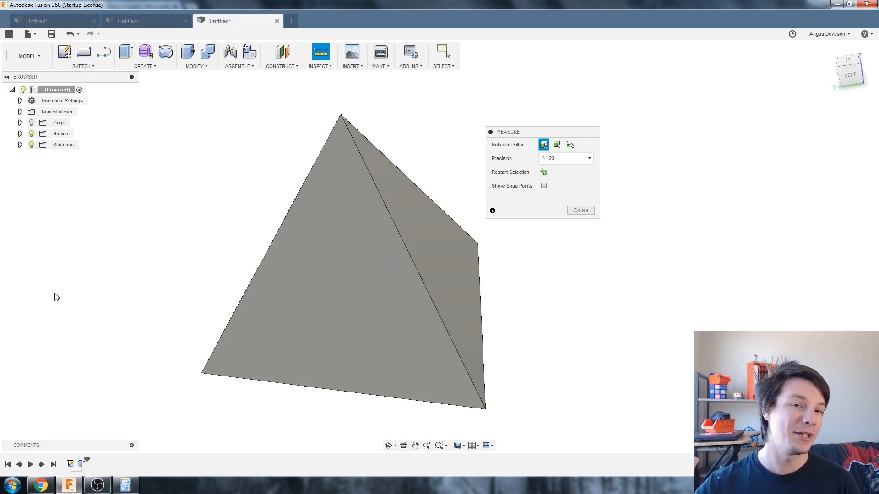
mouse_move(64, 252)
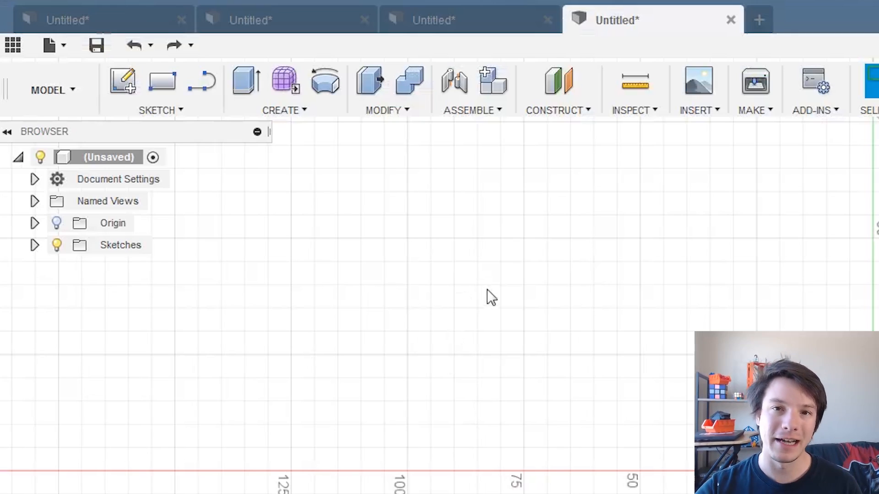
- Sketch a 3-sided inscribed polygon at the origin in the new design
left_click(157, 110)
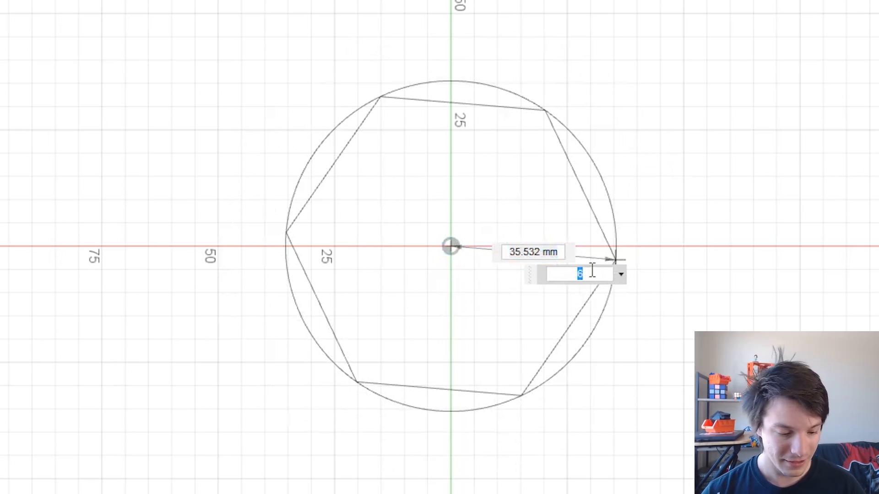
type("3")
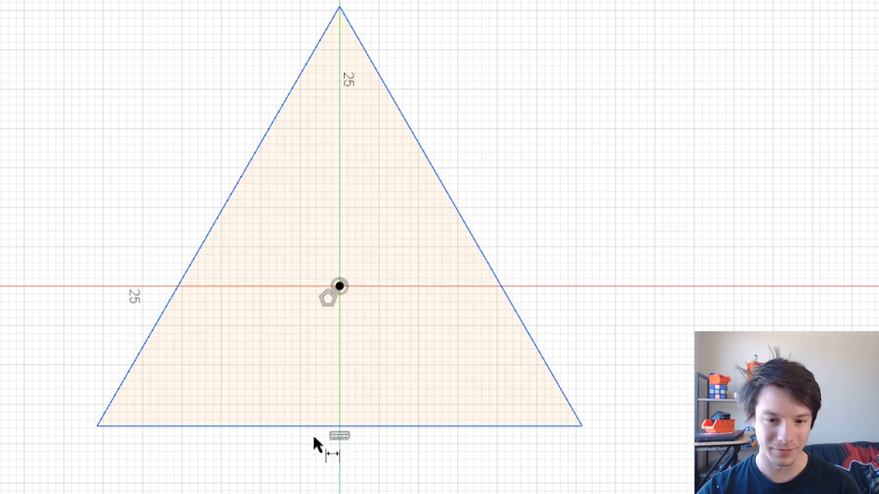
type("6")
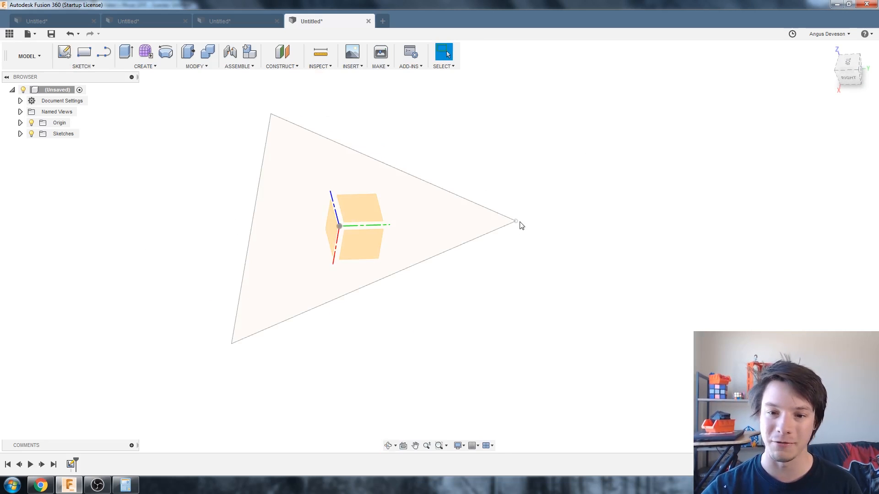
mouse_move(608, 189)
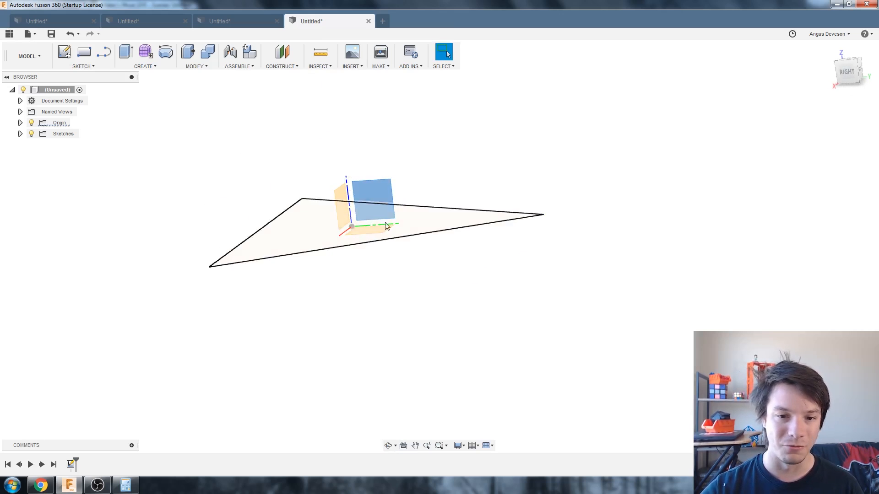
- Start a sketch on the upright origin plane perpendicular to the triangle
left_click(83, 51)
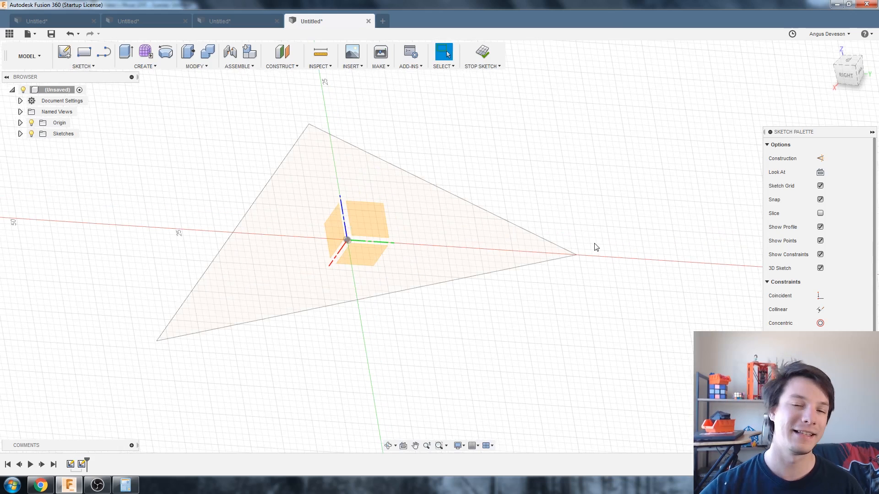
mouse_move(575, 256)
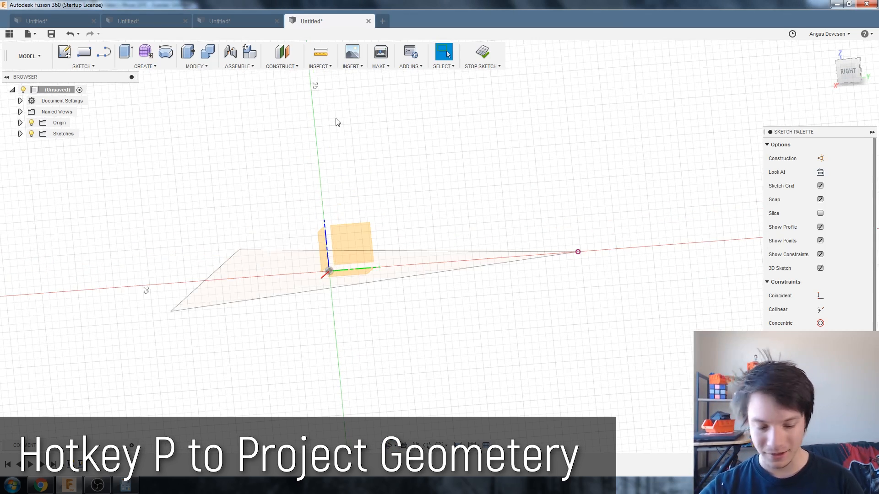
- Draw lines from origin and corner, dimension the slanted one 60 mm, make it construction
key("p")
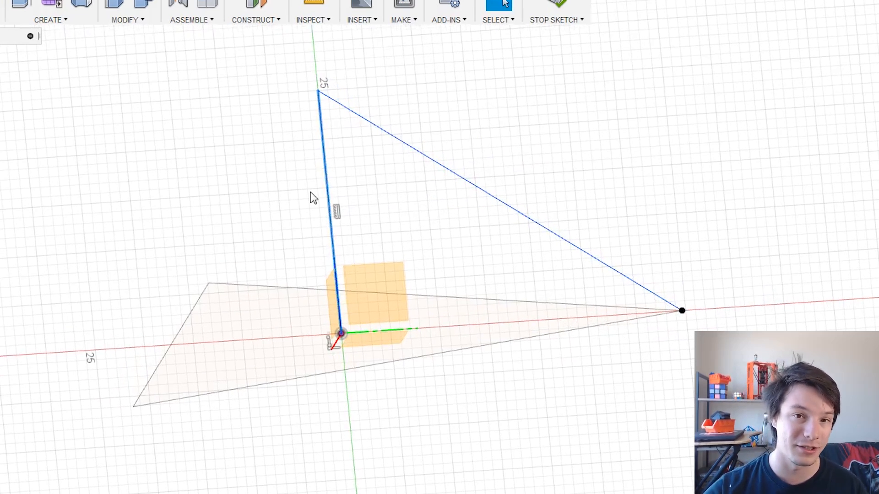
mouse_move(483, 185)
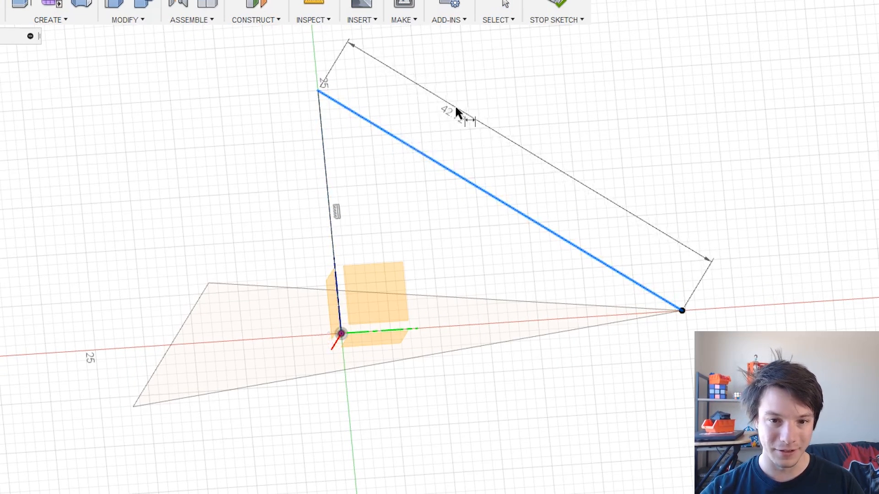
type("60.00")
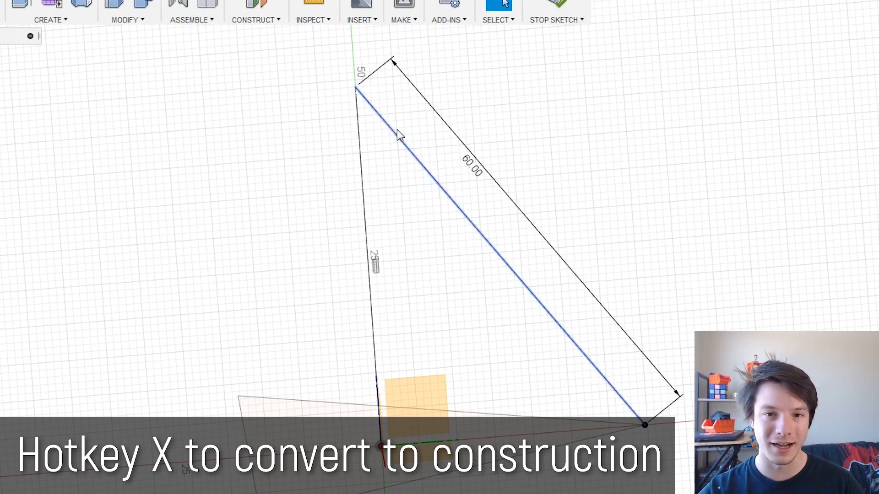
key("x")
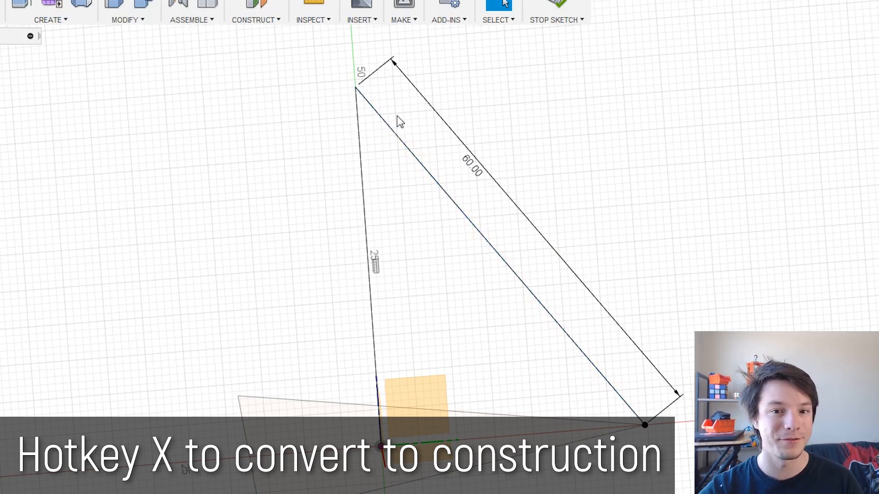
- Make the vertical line construction geometry, leaving the apex point above the triangle
key("x")
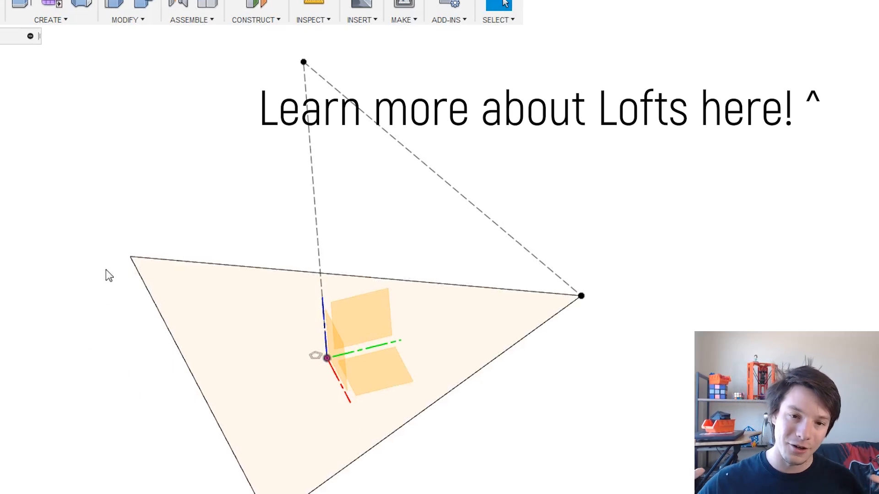
- Loft the triangle profile to the apex point, producing a solid regular tetrahedron body
left_click(143, 66)
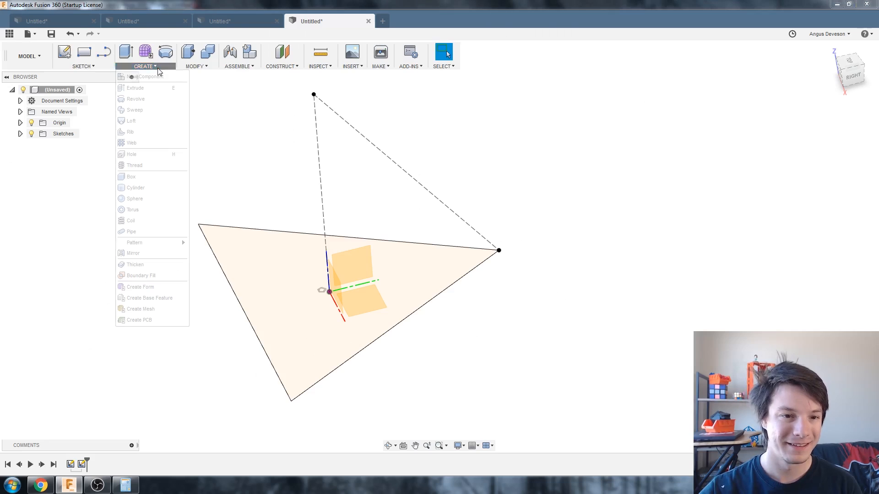
left_click(131, 120)
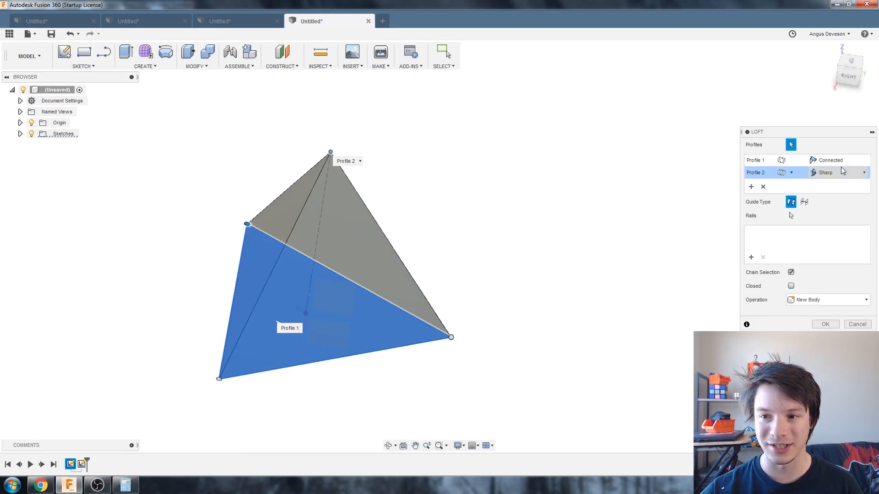
mouse_move(852, 179)
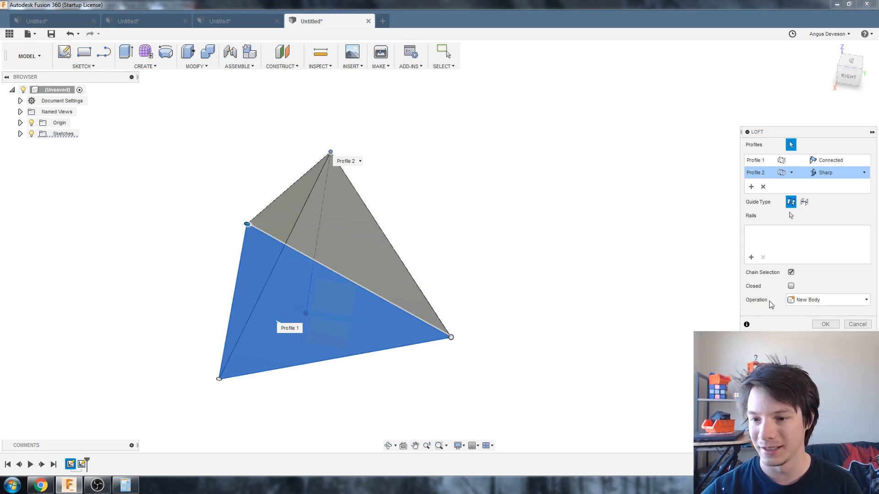
left_click(825, 324)
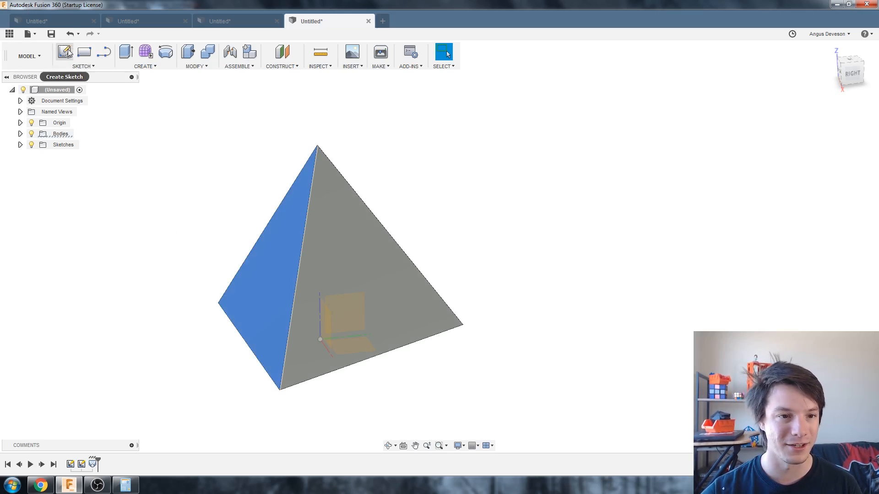
- Switch to the 'triangular triangle v12' design showing the rounded curved-faced solid
left_click(64, 52)
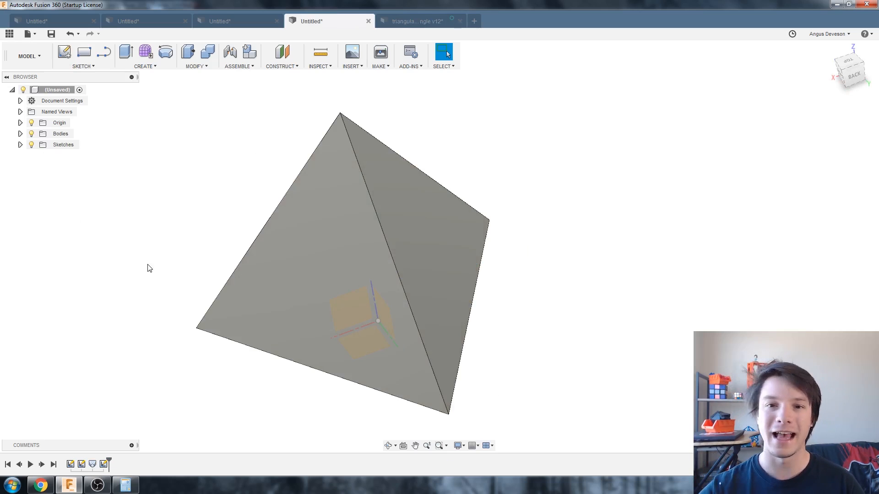
left_click(415, 21)
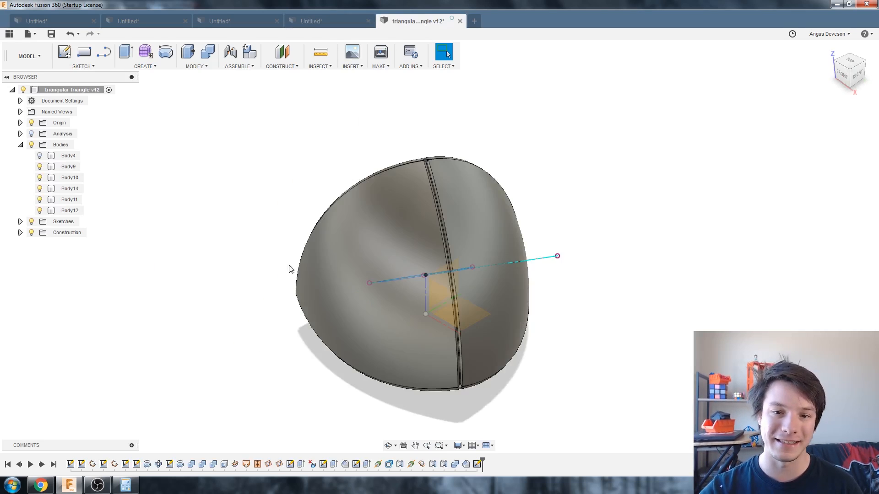